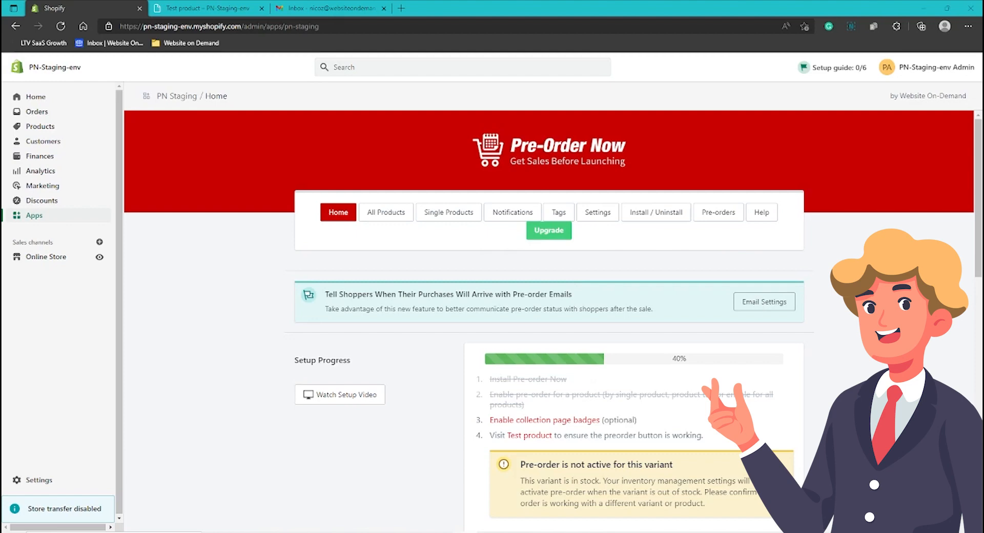
mouse_move(615, 168)
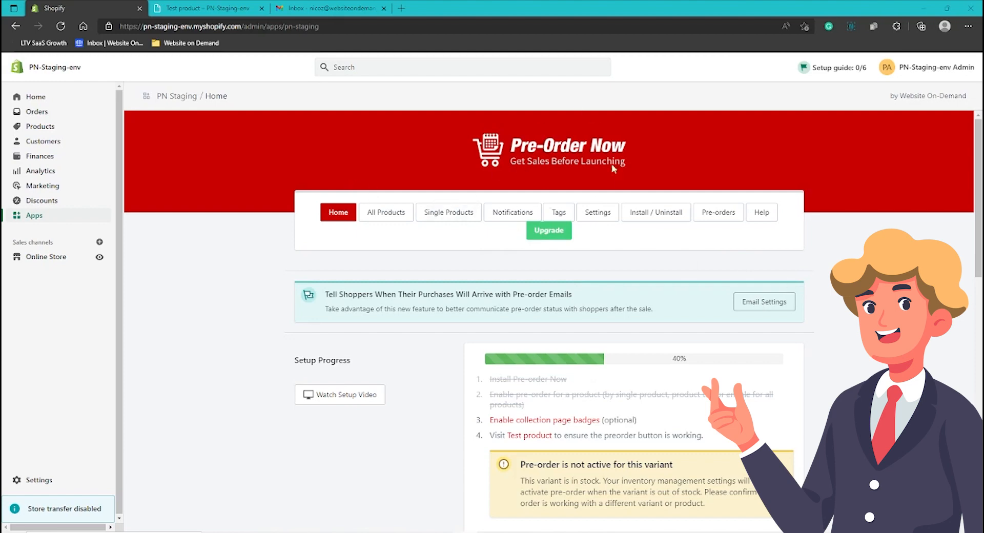
mouse_move(570, 177)
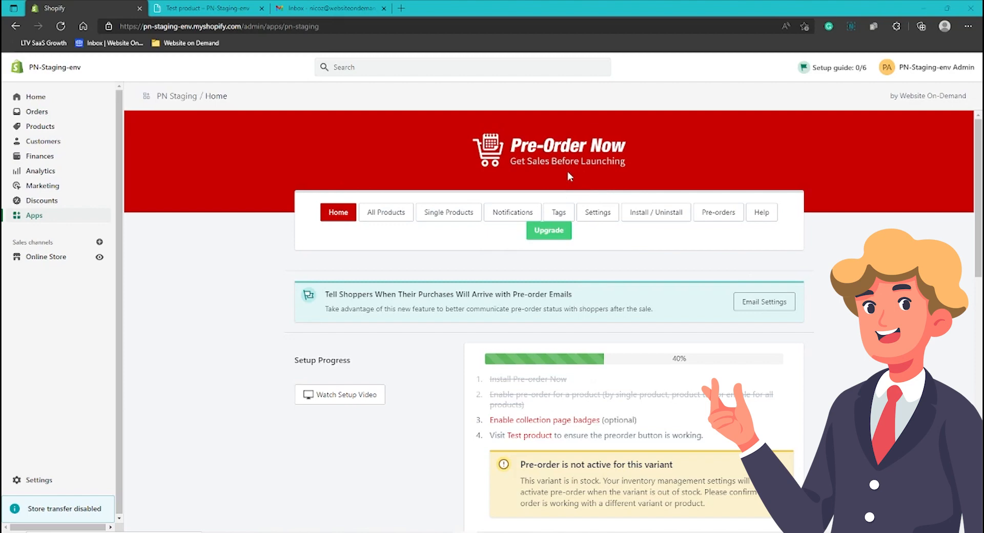
mouse_move(597, 213)
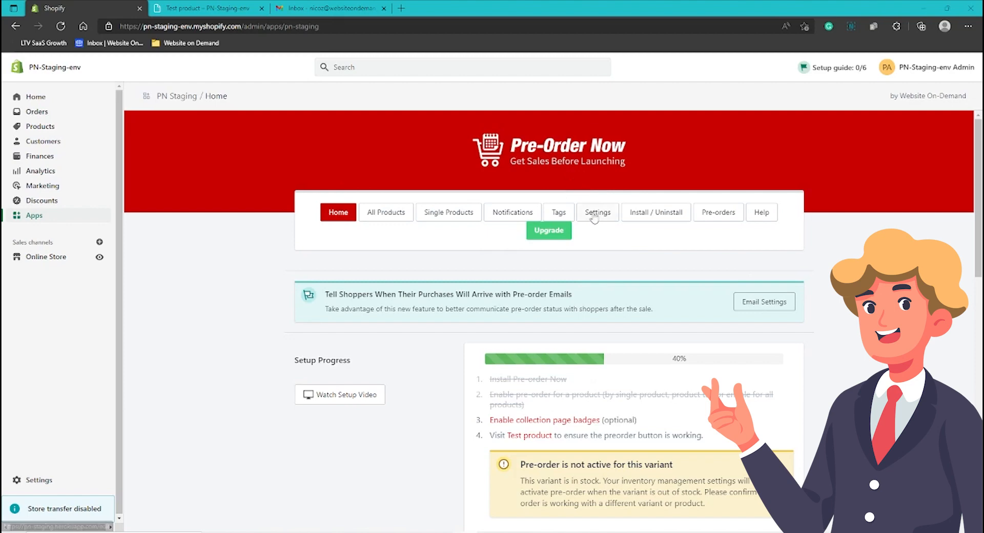
- Reach the 'Notify Alert When Product back in stock' section with its default texts and colors
click(596, 211)
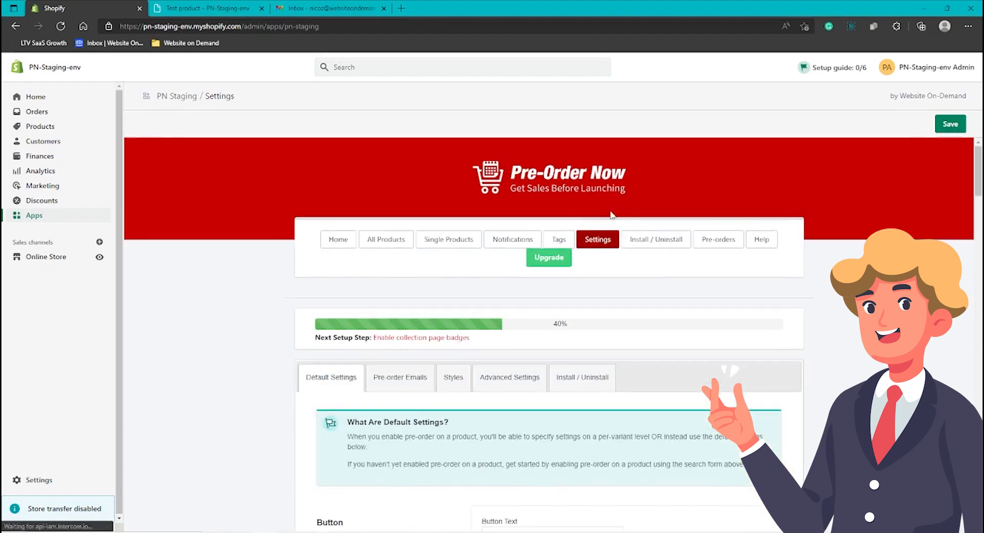
scroll(down, 3)
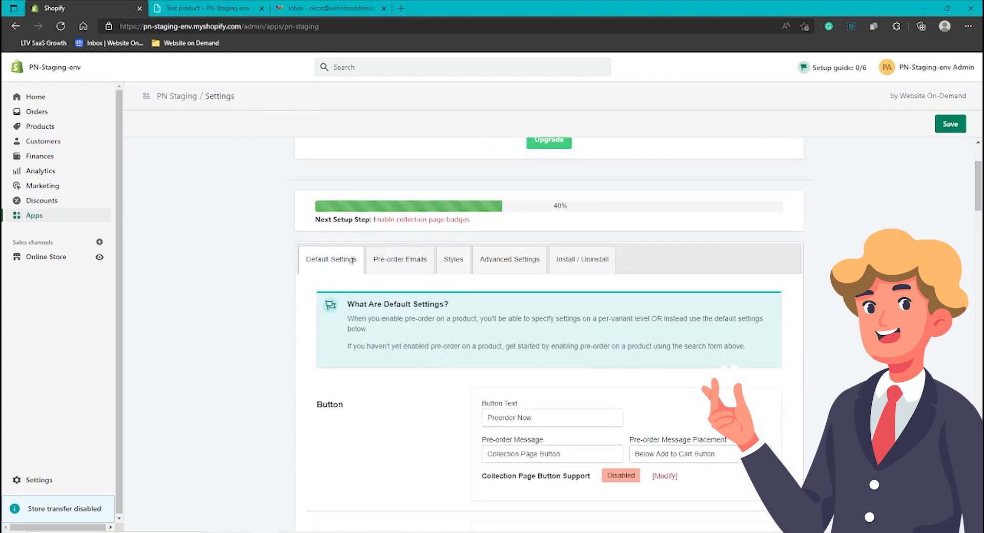
scroll(down, 3)
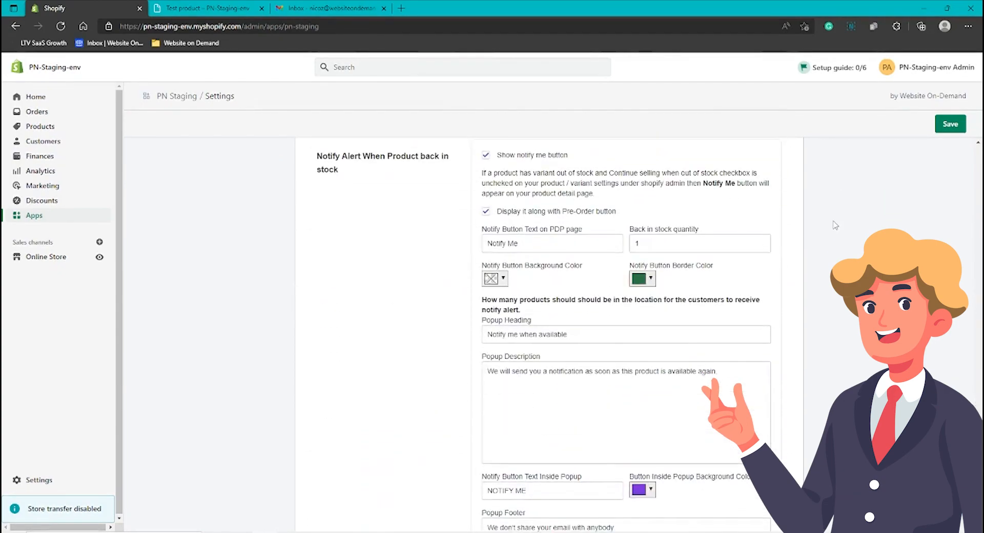
scroll(up, 3)
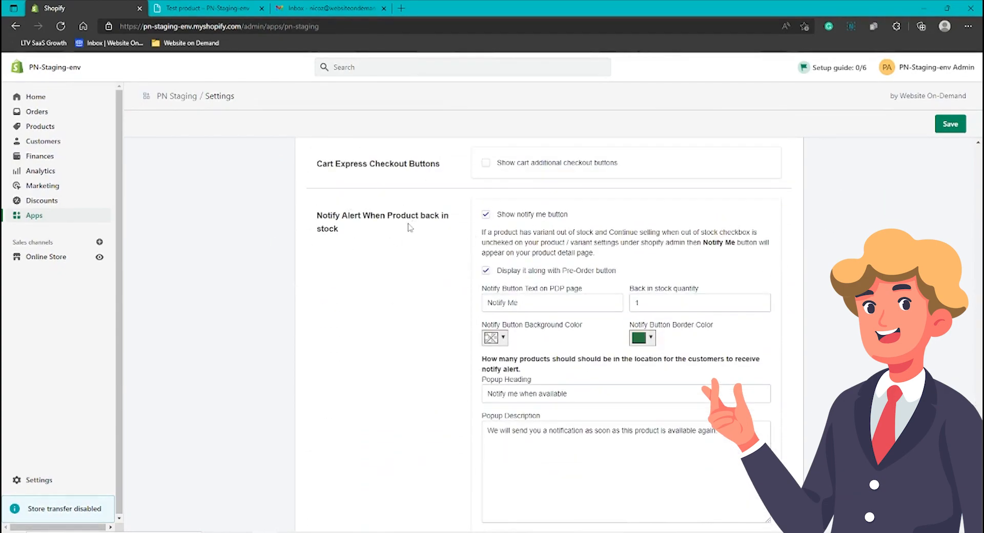
mouse_move(478, 250)
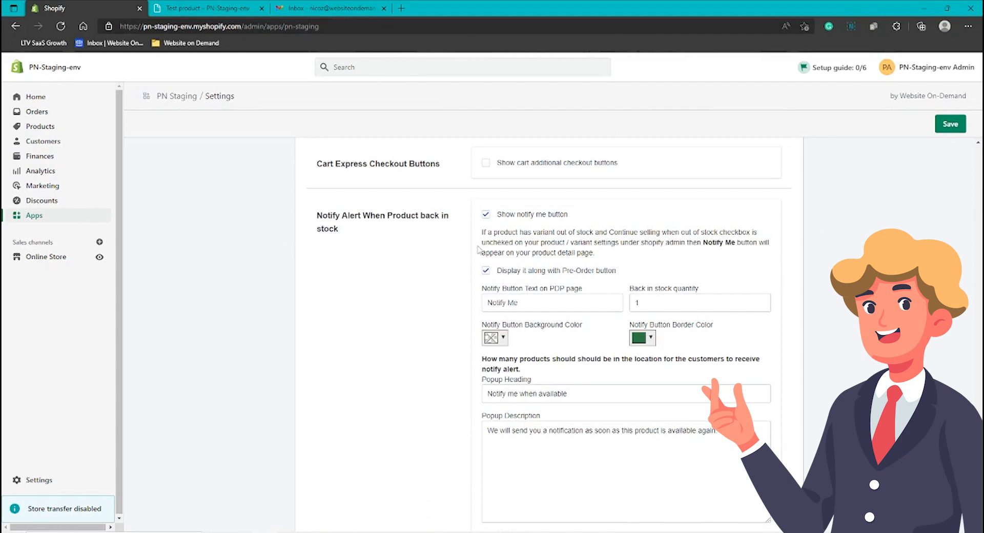
mouse_move(370, 237)
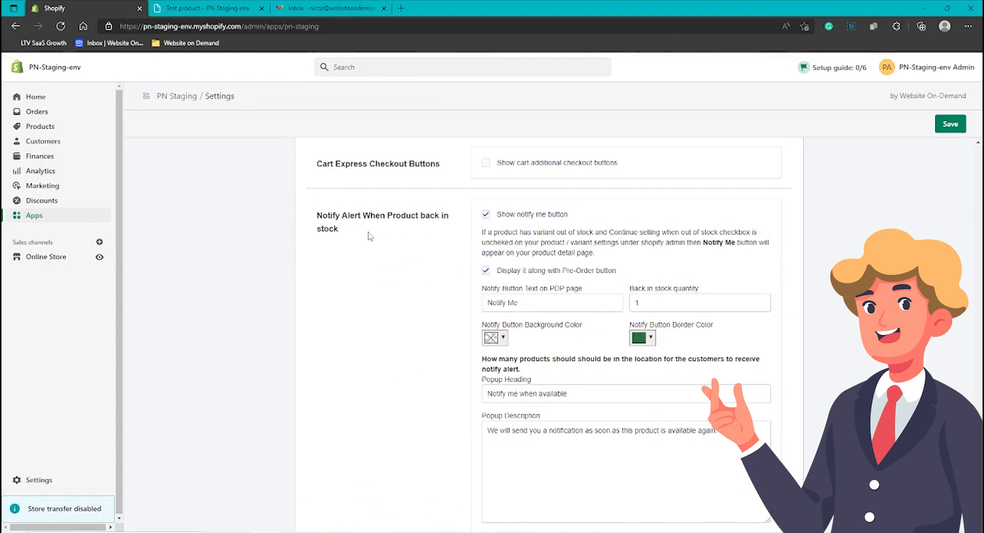
double_click(351, 216)
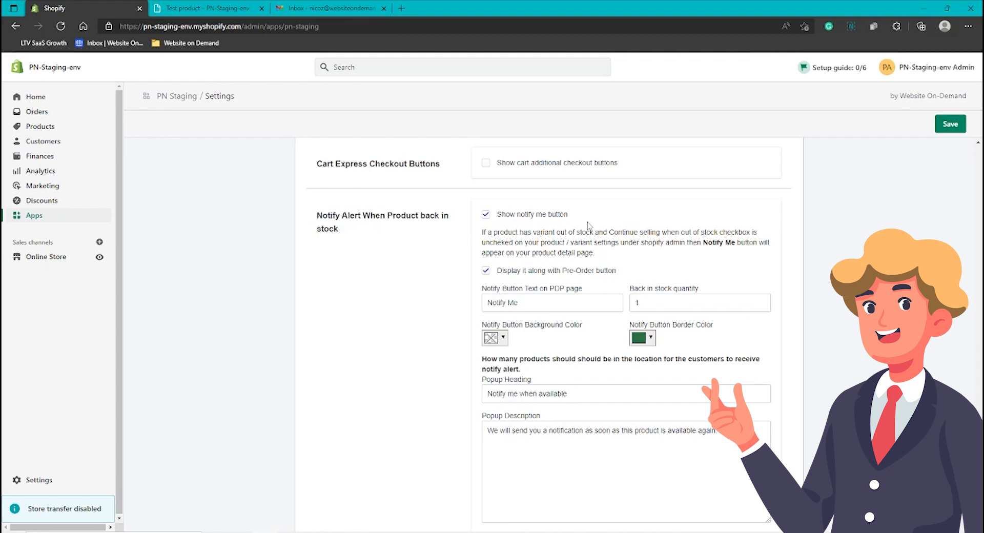
mouse_move(516, 225)
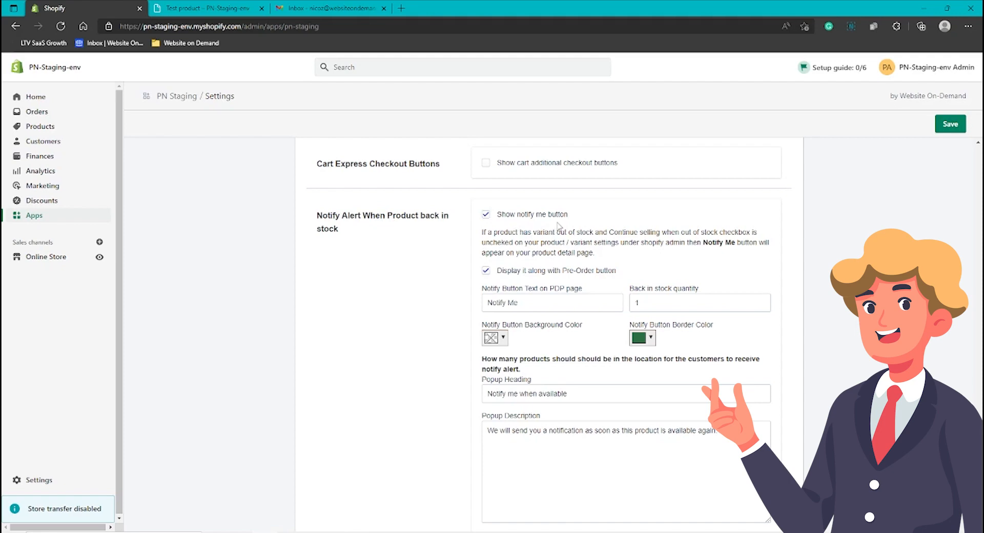
scroll(down, 3)
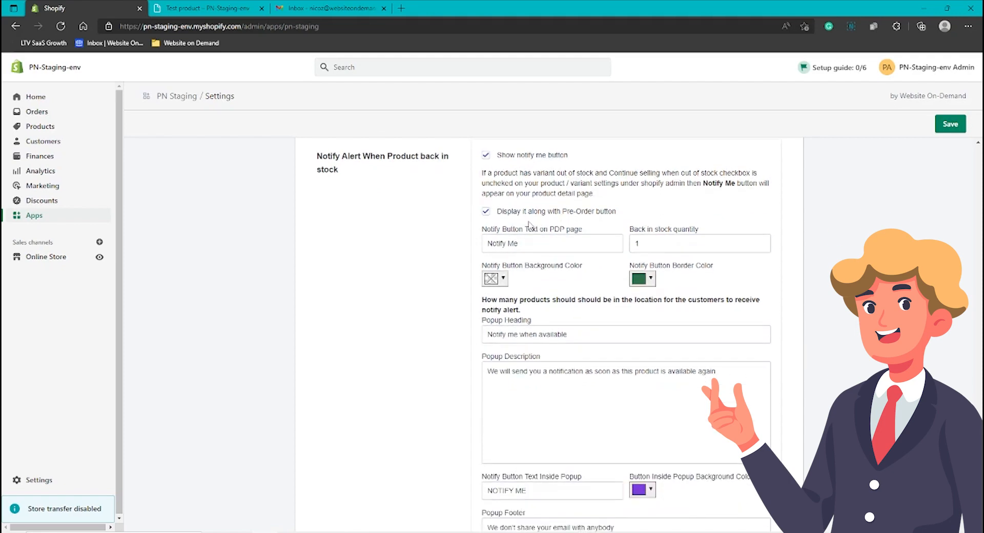
mouse_move(612, 226)
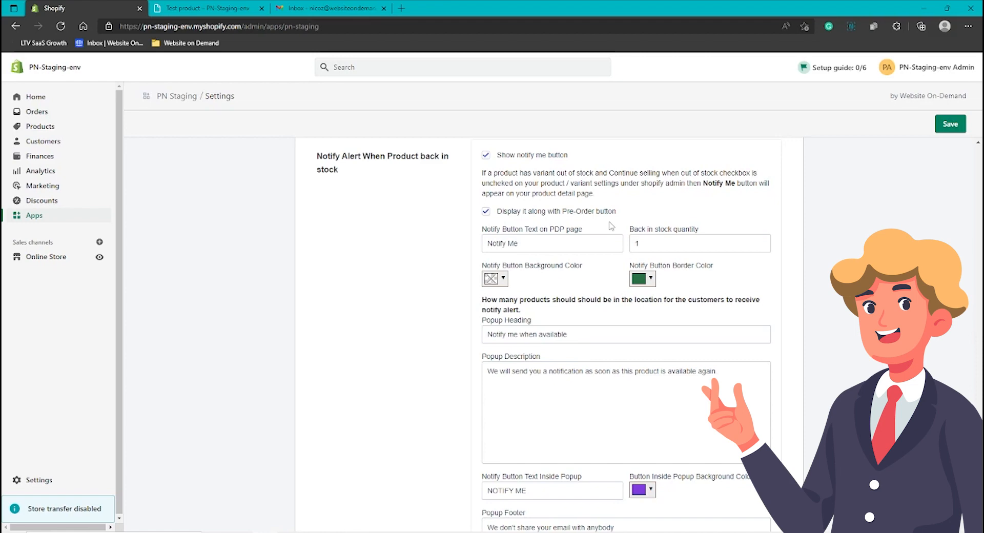
scroll(down, 3)
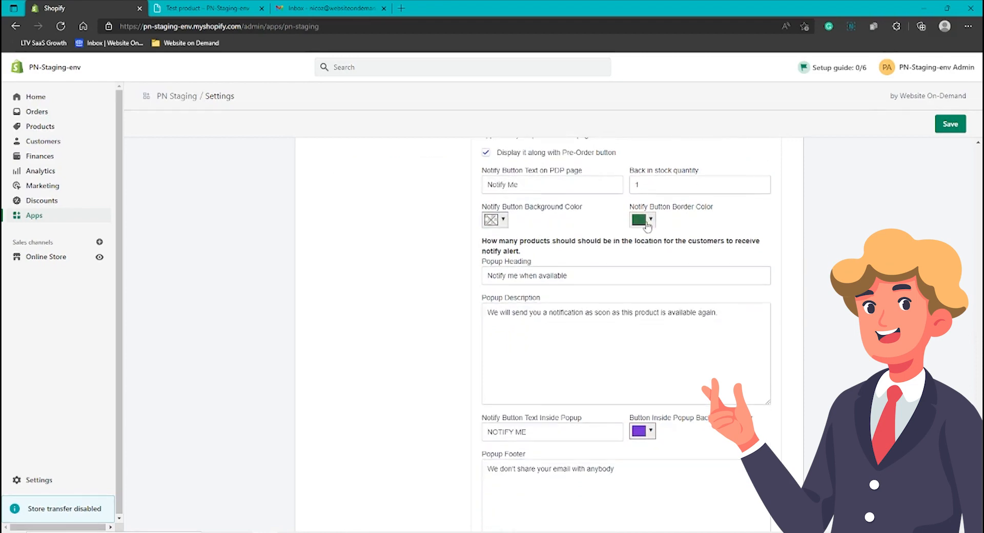
mouse_move(737, 225)
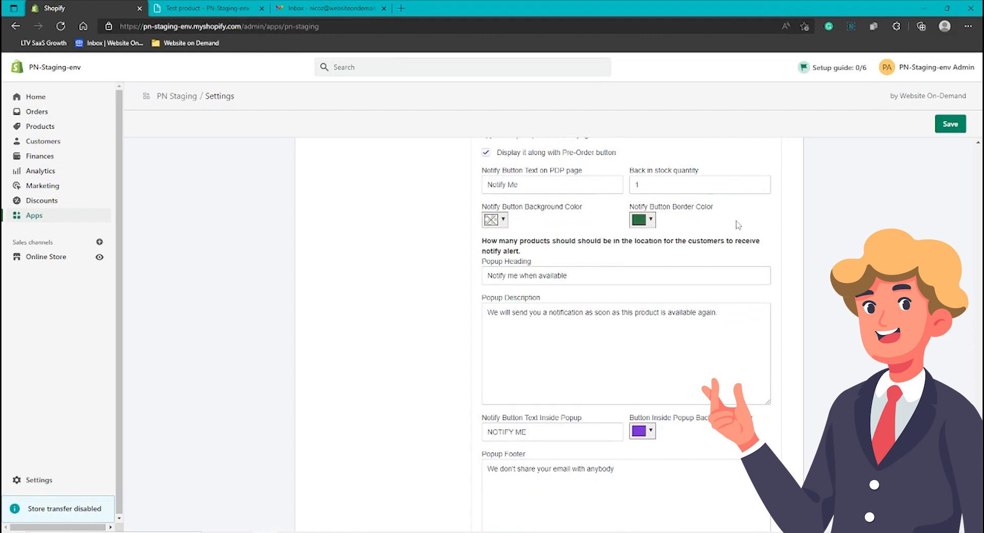
mouse_move(597, 199)
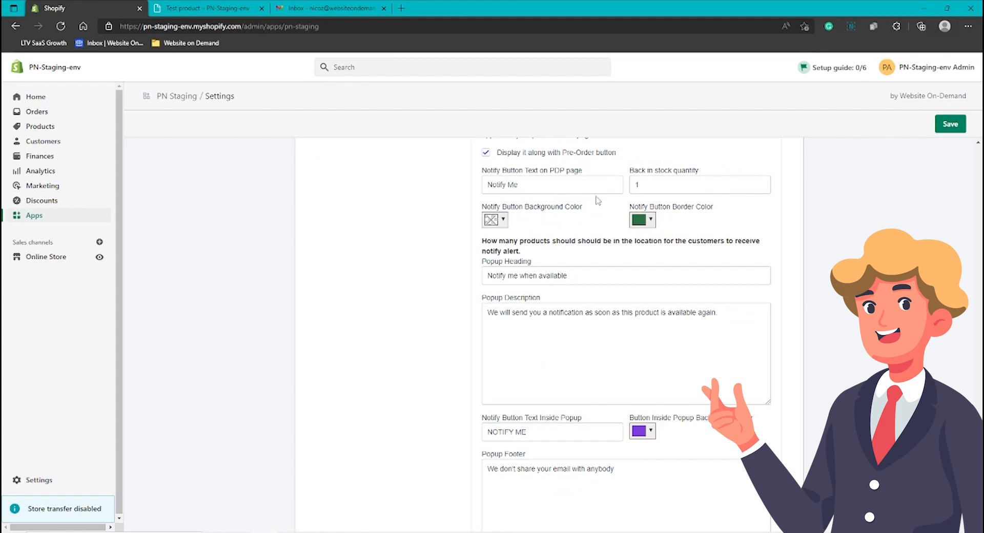
scroll(down, 3)
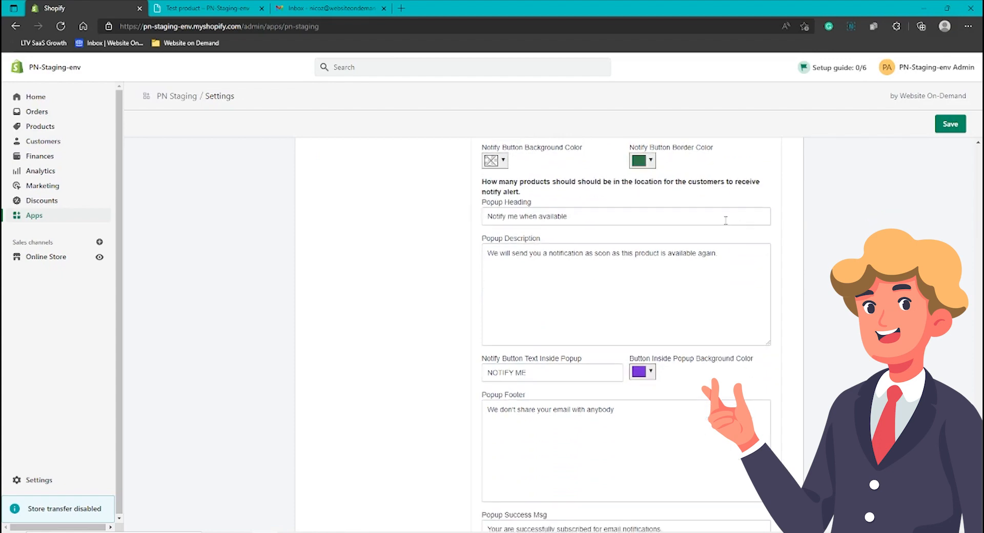
scroll(up, 3)
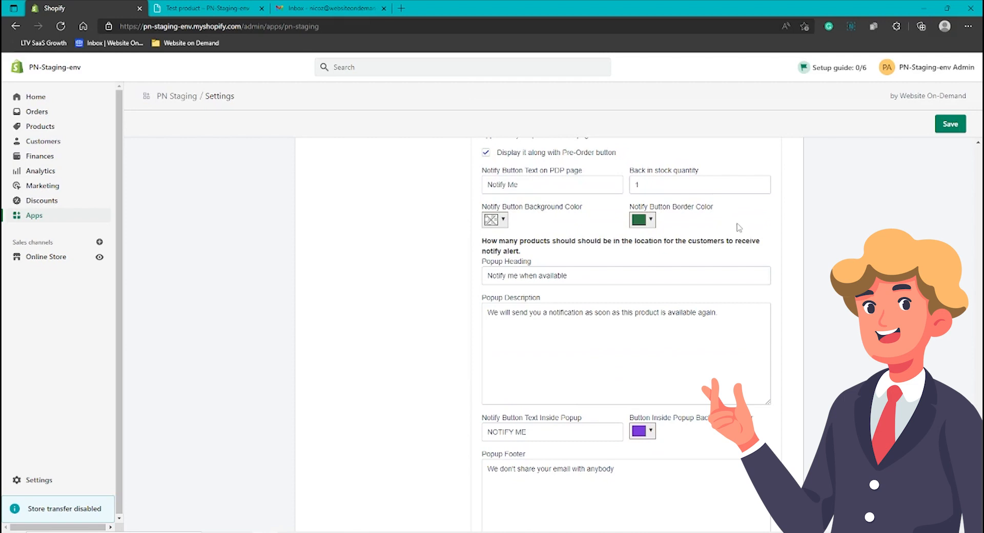
scroll(down, 3)
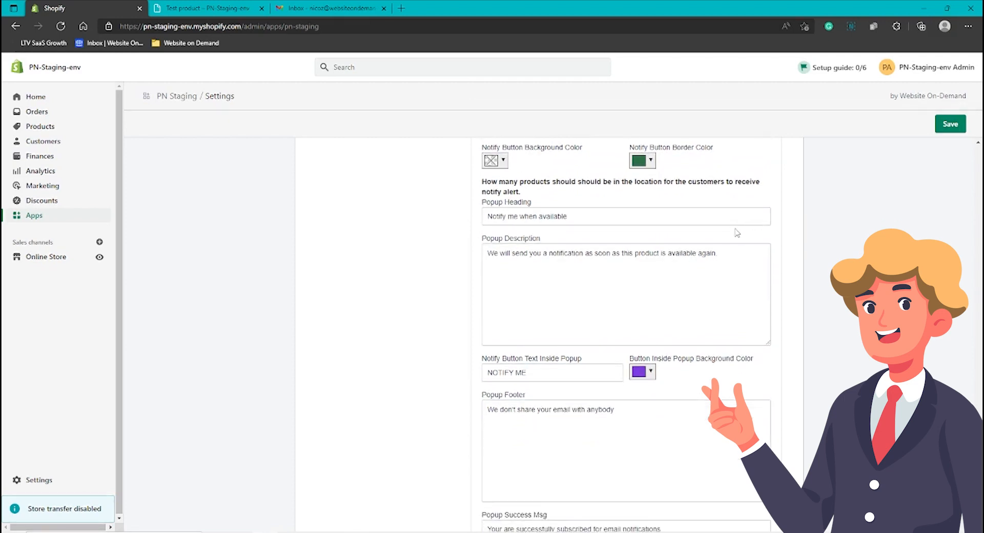
mouse_move(678, 244)
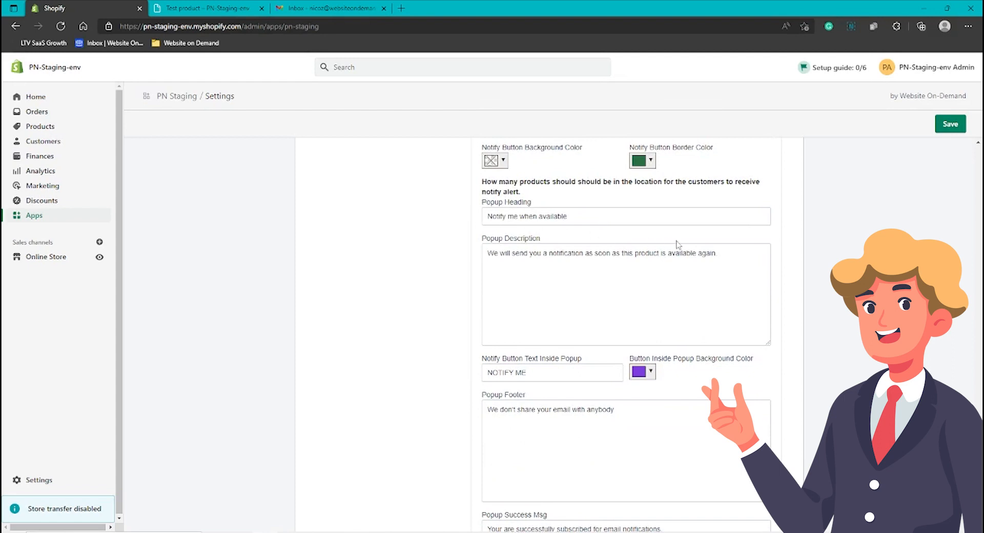
mouse_move(724, 260)
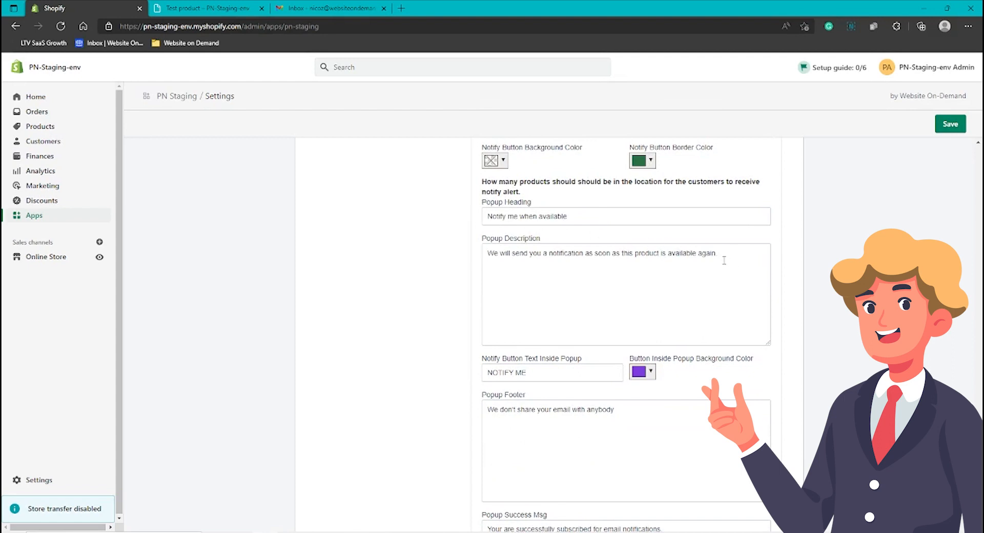
mouse_move(731, 258)
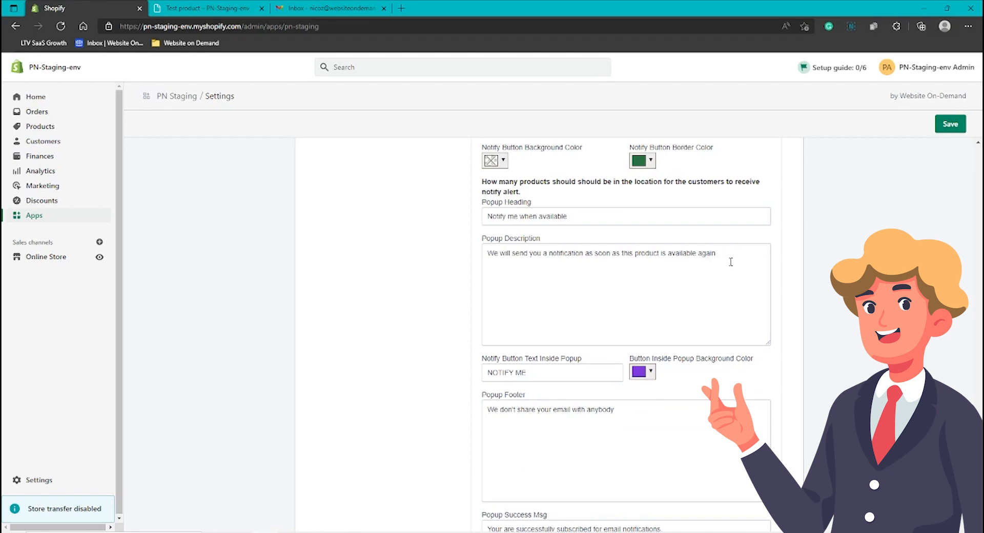
scroll(down, 3)
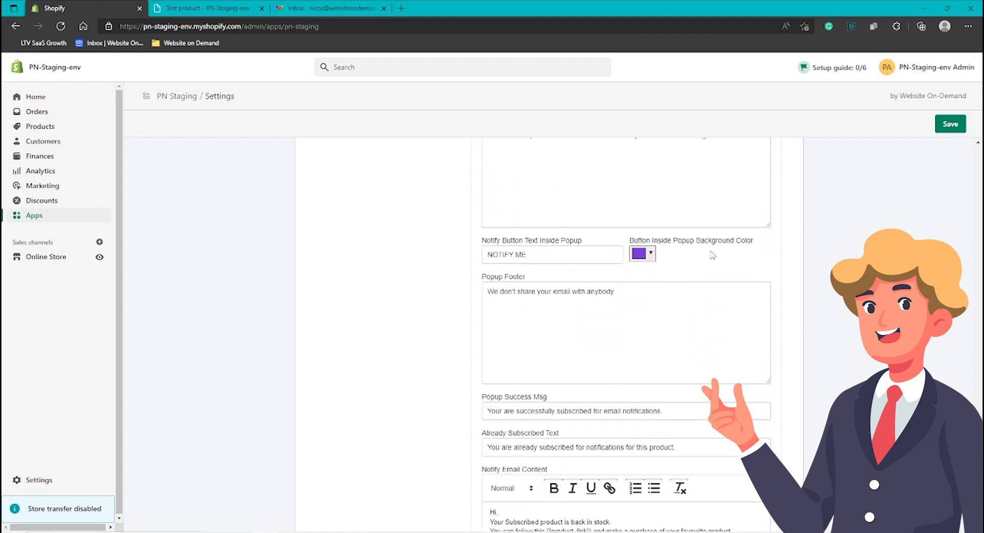
mouse_move(676, 389)
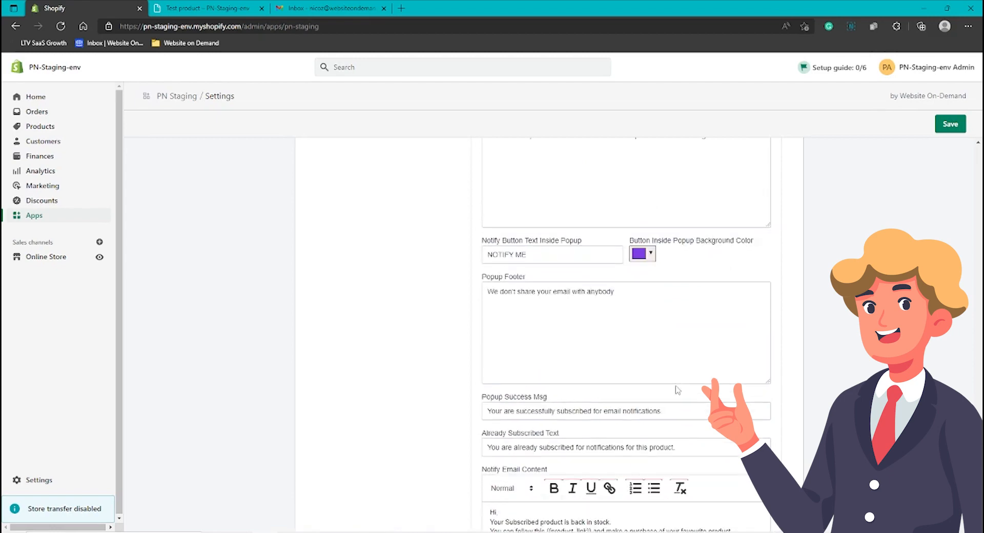
scroll(down, 3)
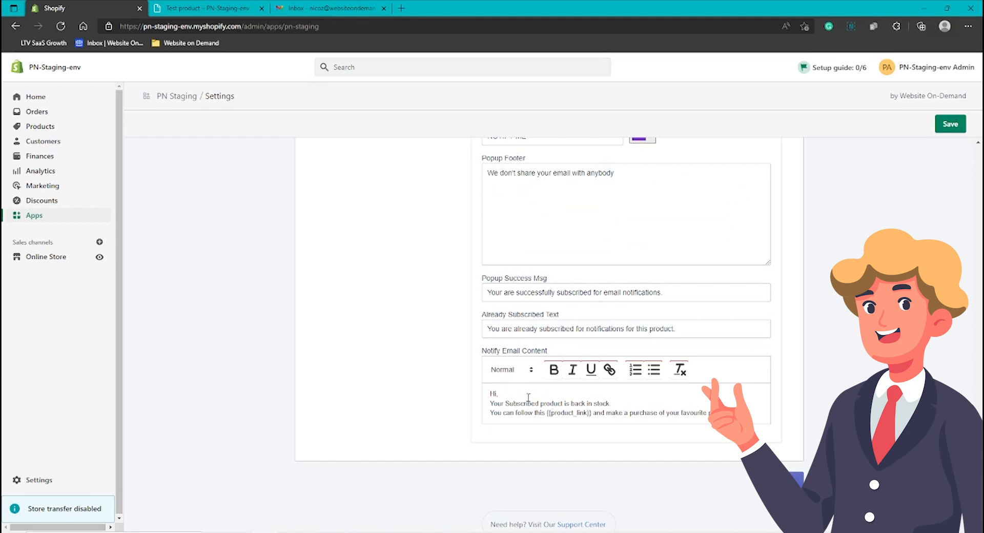
mouse_move(629, 394)
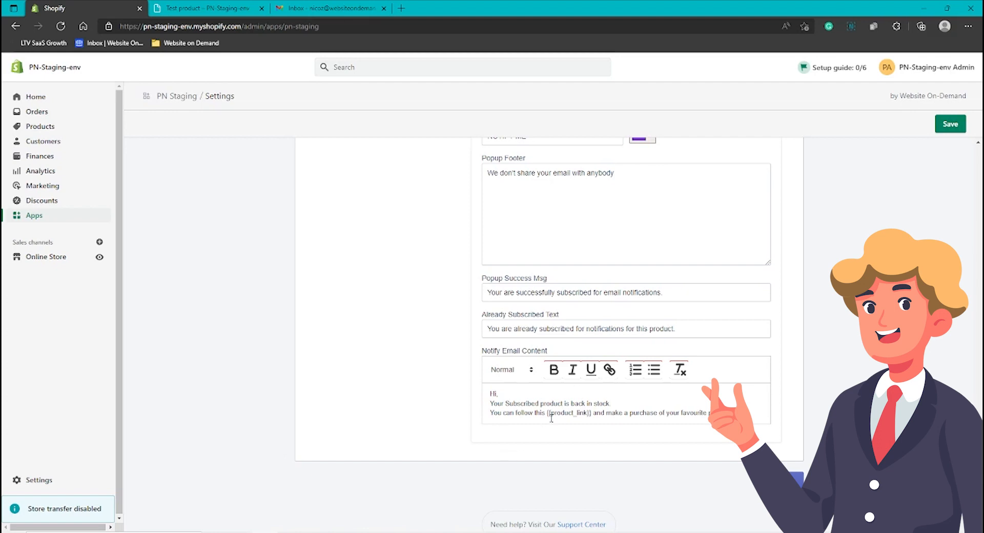
mouse_move(645, 389)
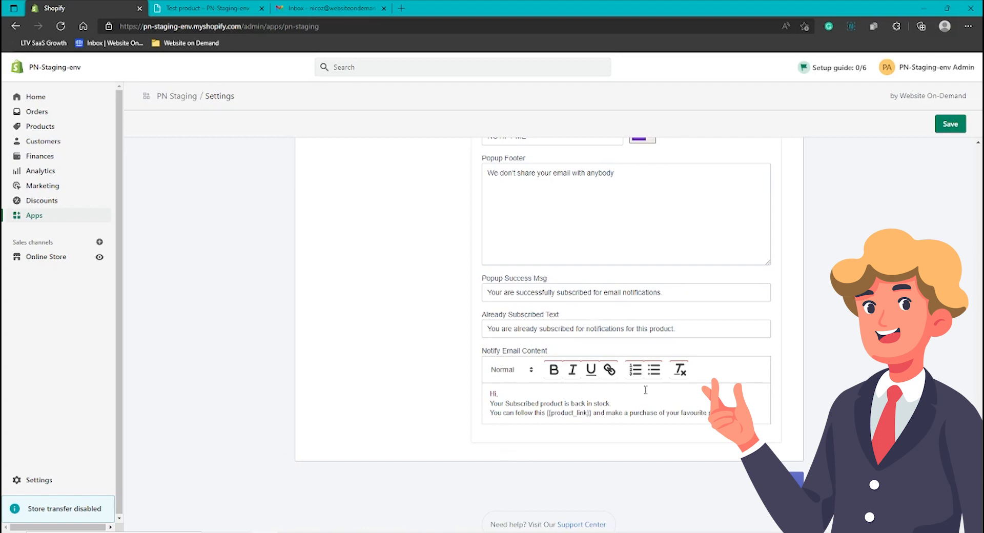
mouse_move(752, 392)
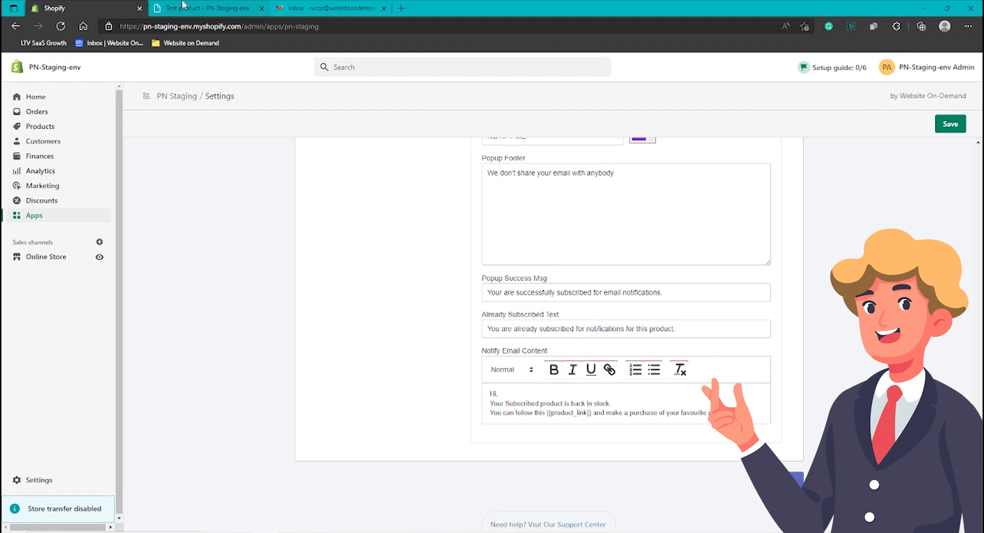
- Switch to the storefront Test product page showing Preorder Now and Notify Me
click(207, 8)
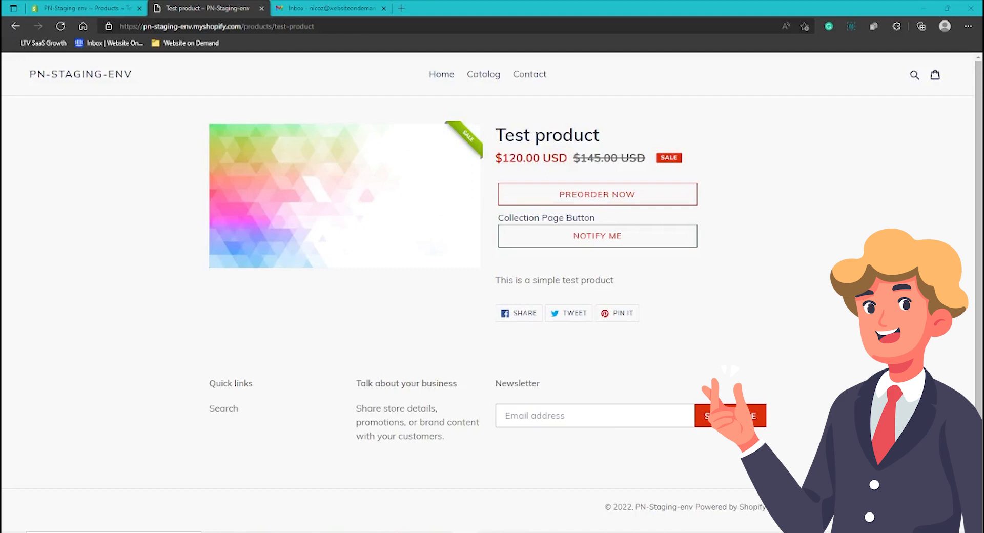
mouse_move(644, 170)
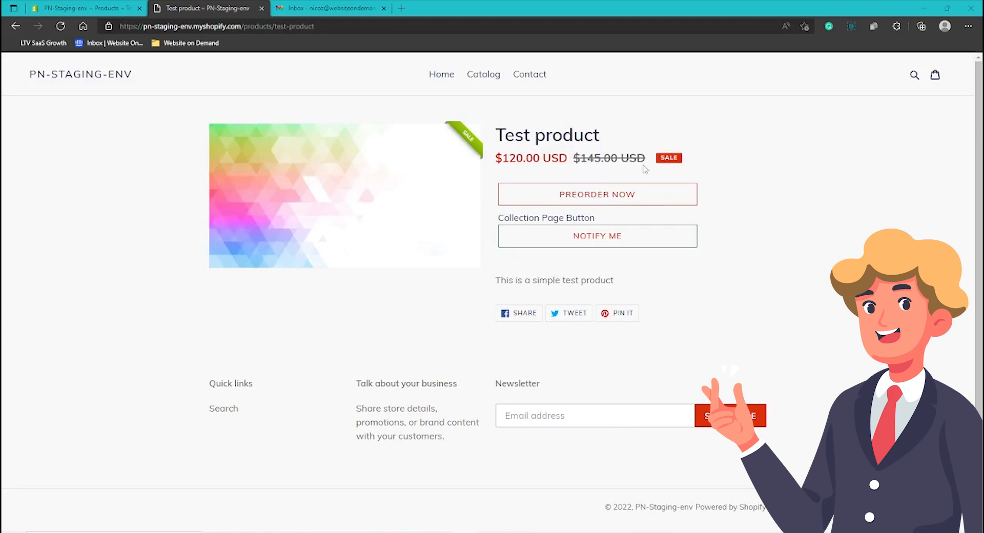
mouse_move(658, 202)
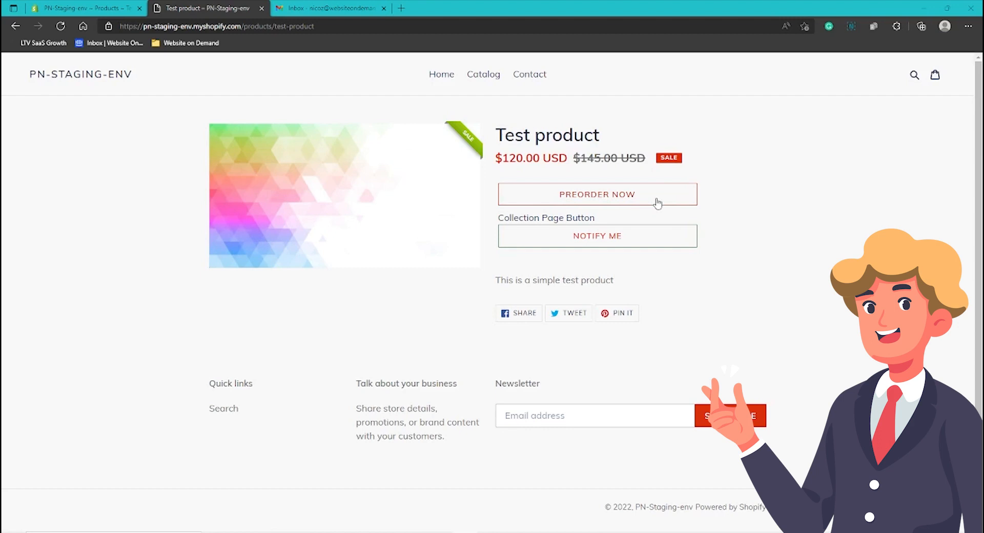
mouse_move(652, 193)
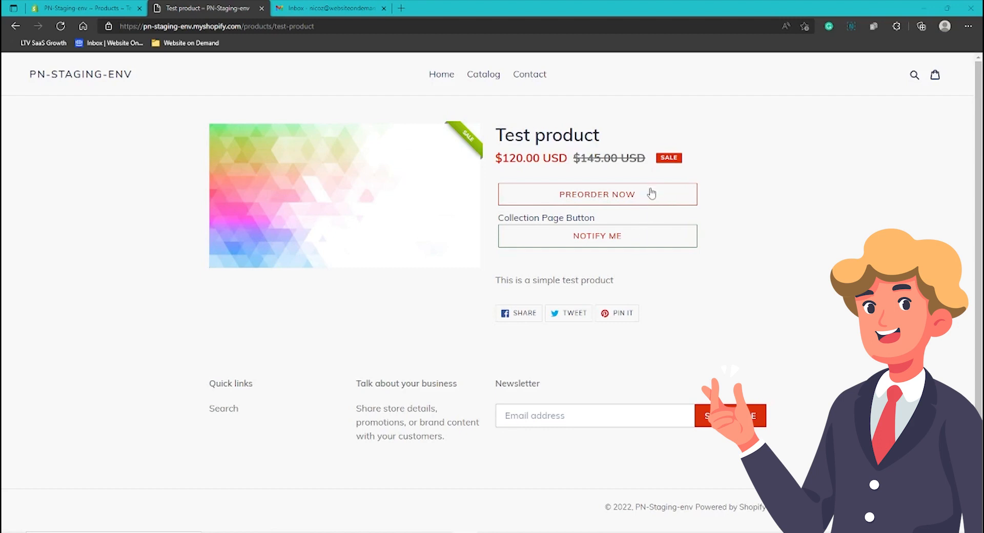
mouse_move(650, 244)
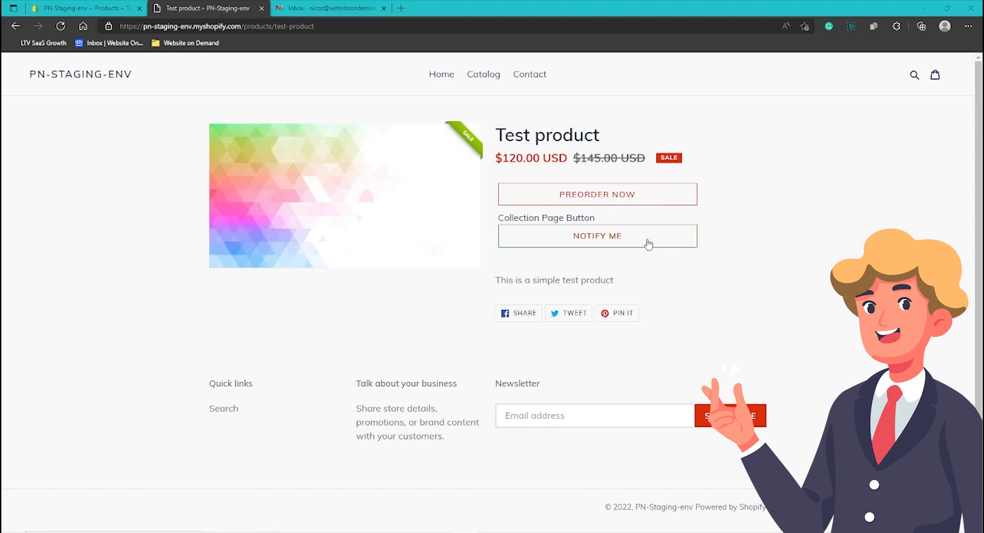
- Submit the Notify Me signup with a saved email address; page reports already subscribed
click(596, 236)
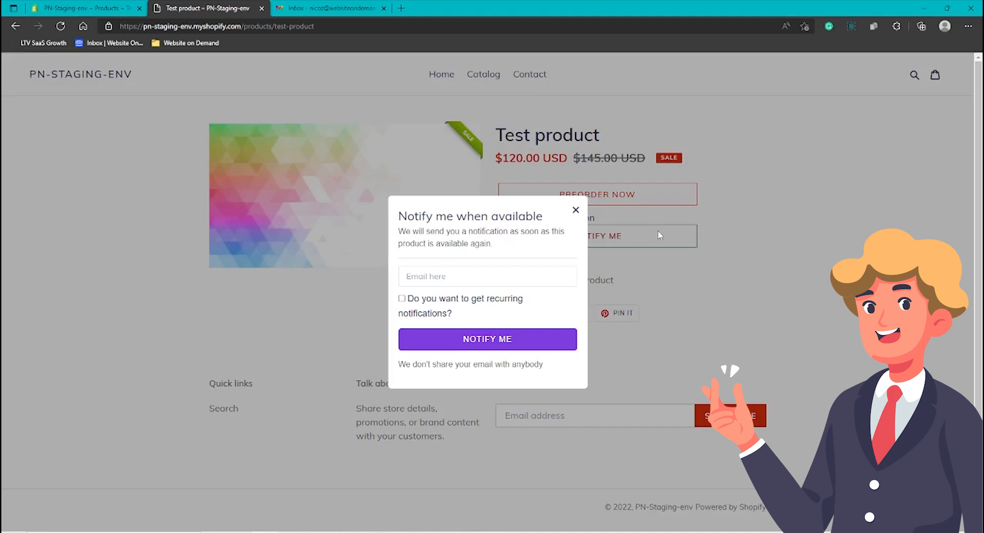
mouse_move(594, 225)
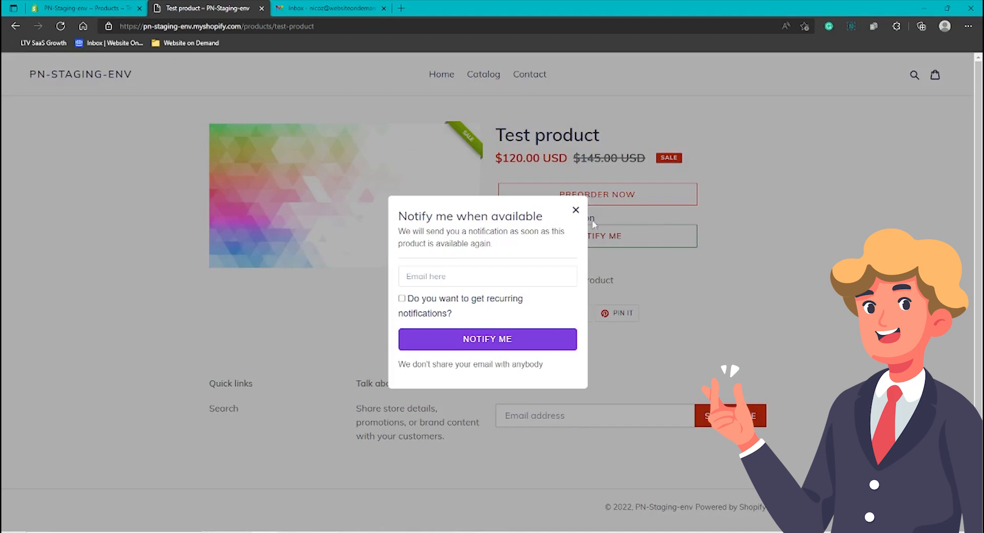
mouse_move(547, 225)
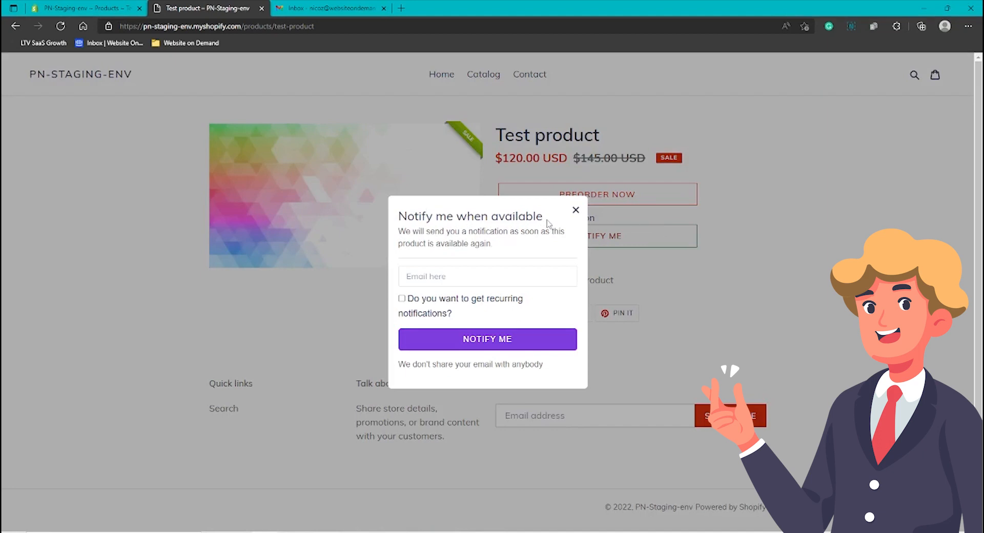
mouse_move(531, 234)
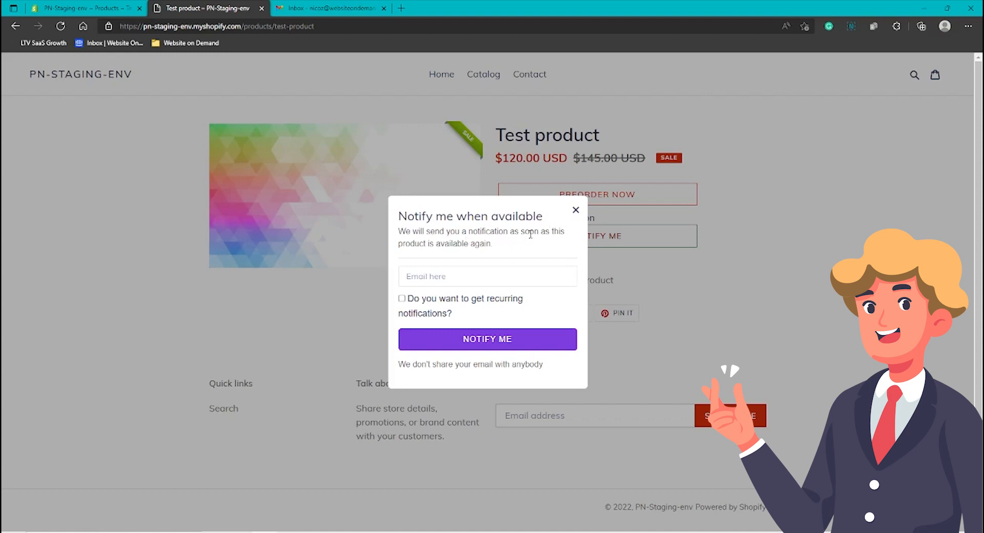
mouse_move(546, 247)
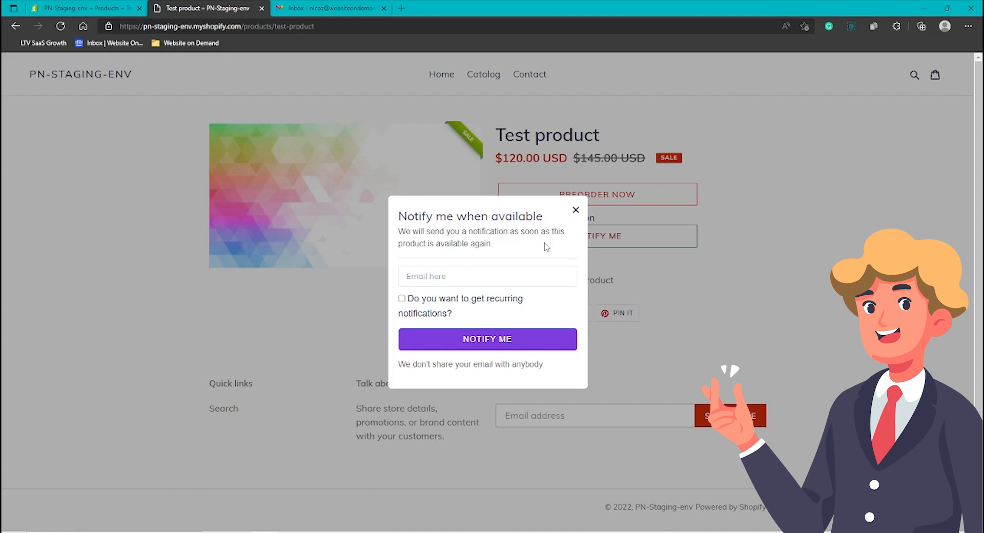
click(487, 276)
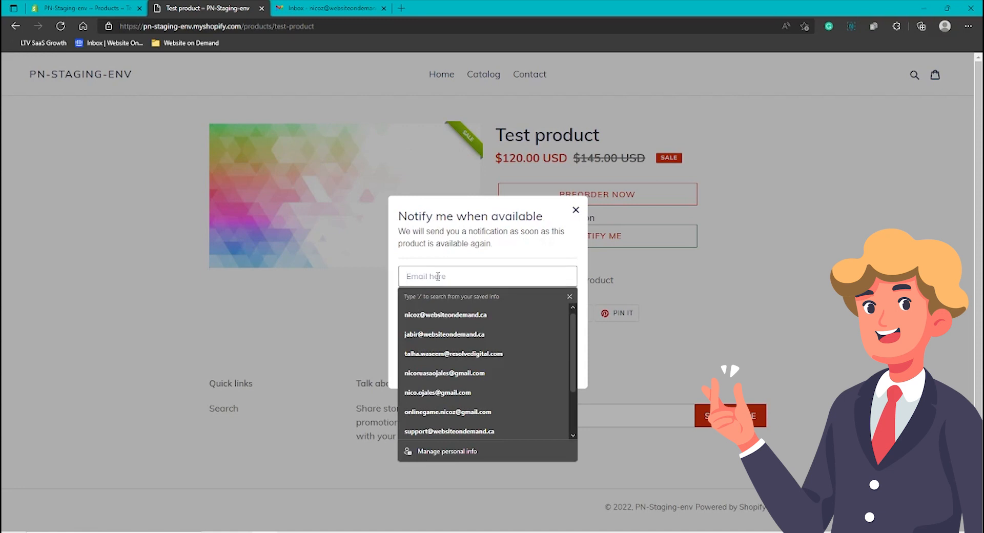
click(445, 315)
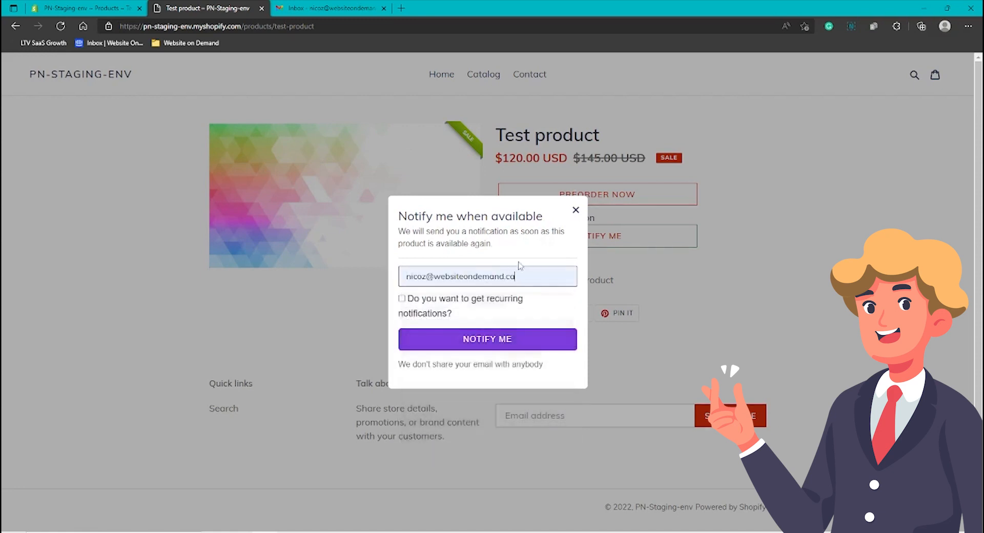
mouse_move(491, 314)
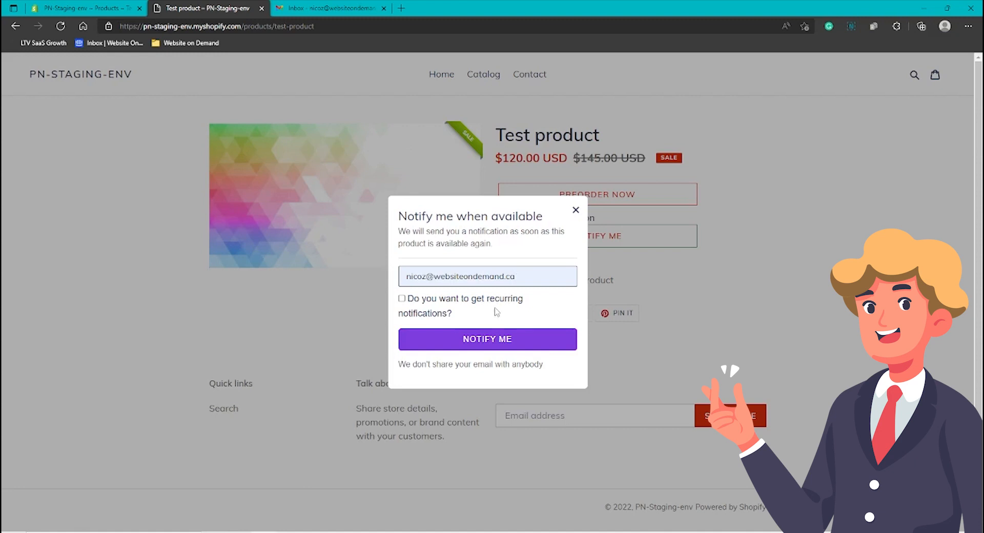
click(488, 276)
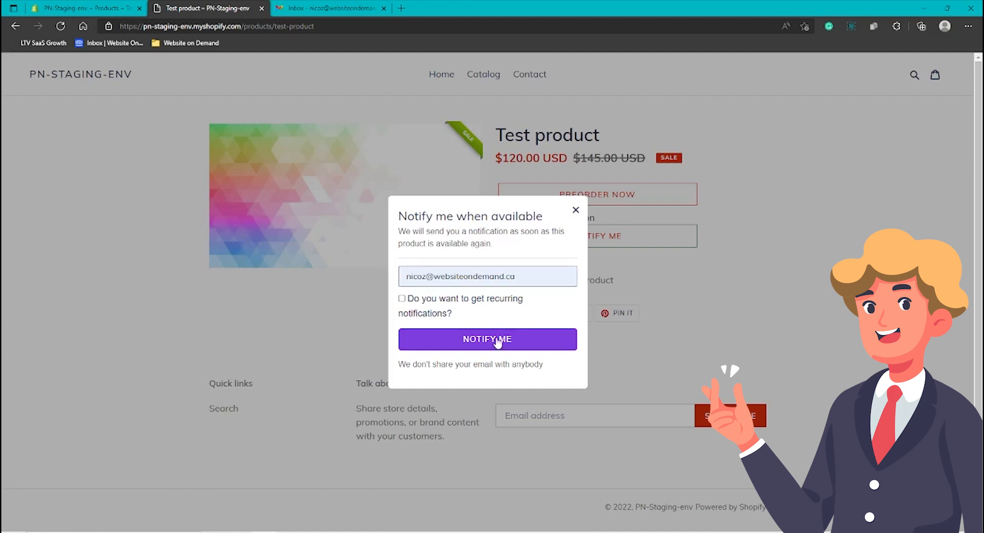
click(487, 339)
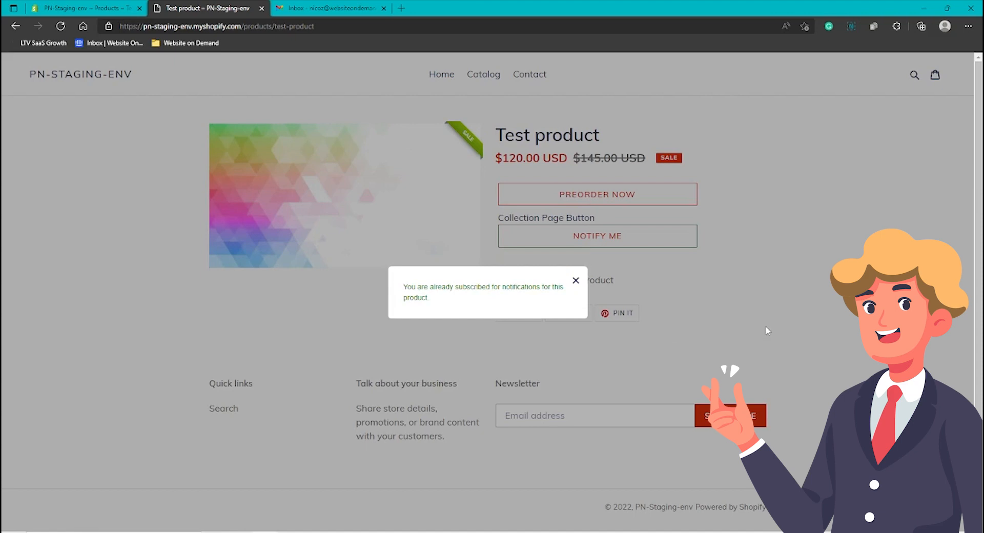
mouse_move(695, 311)
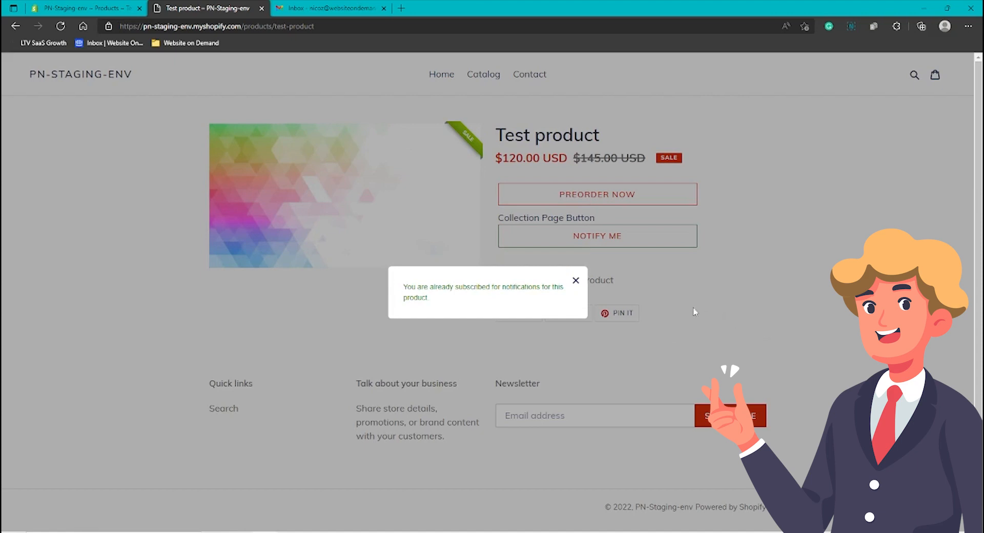
mouse_move(670, 308)
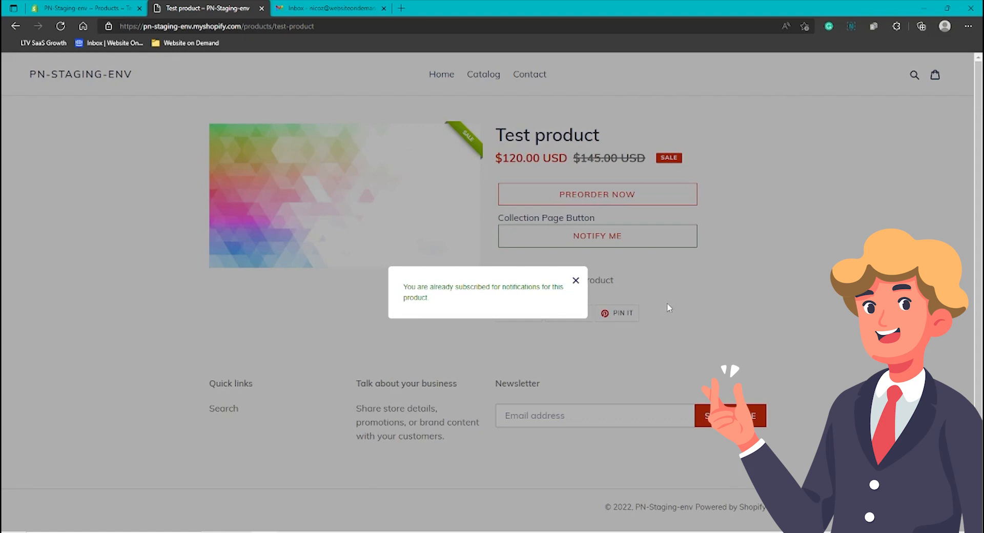
- Switch to the Gmail inbox holding the Product Back in Stock email
click(326, 8)
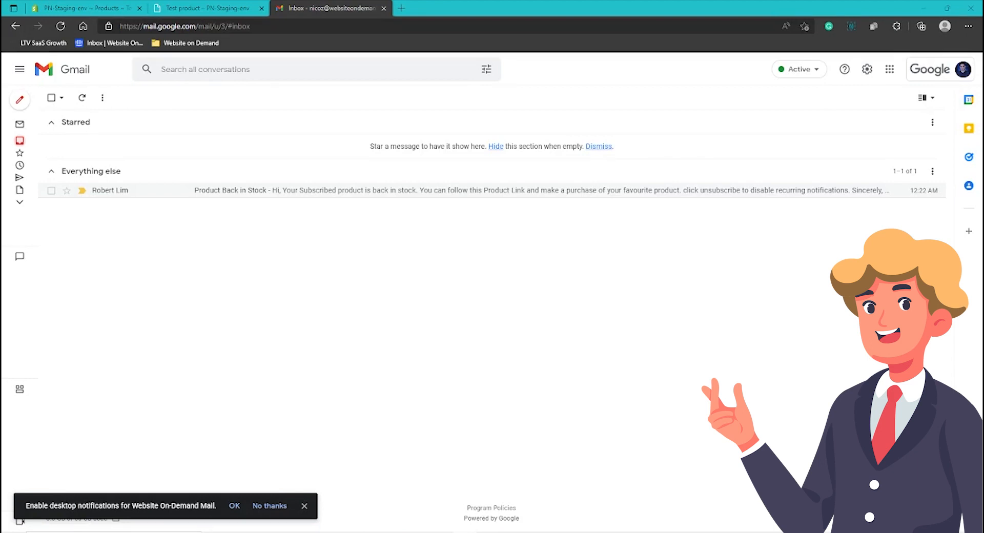
mouse_move(259, 249)
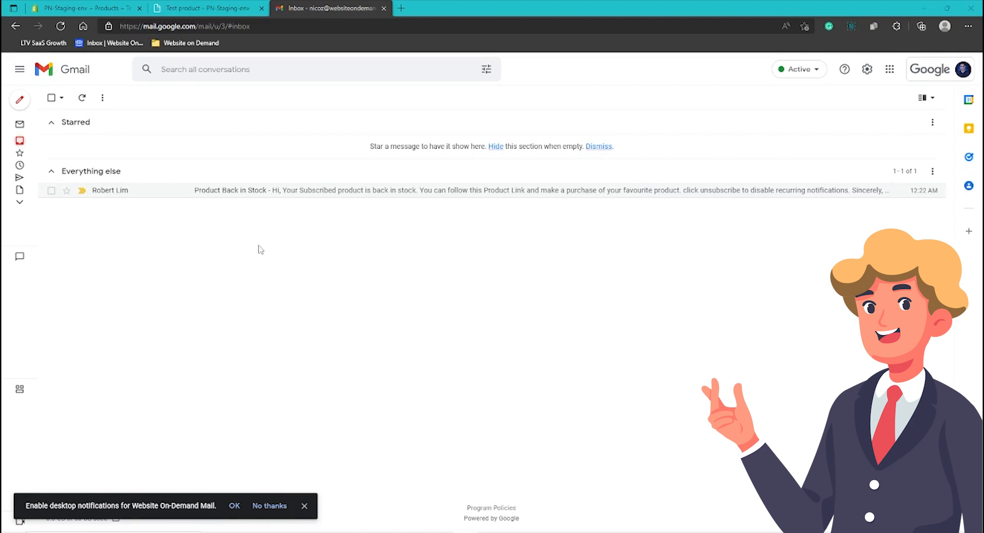